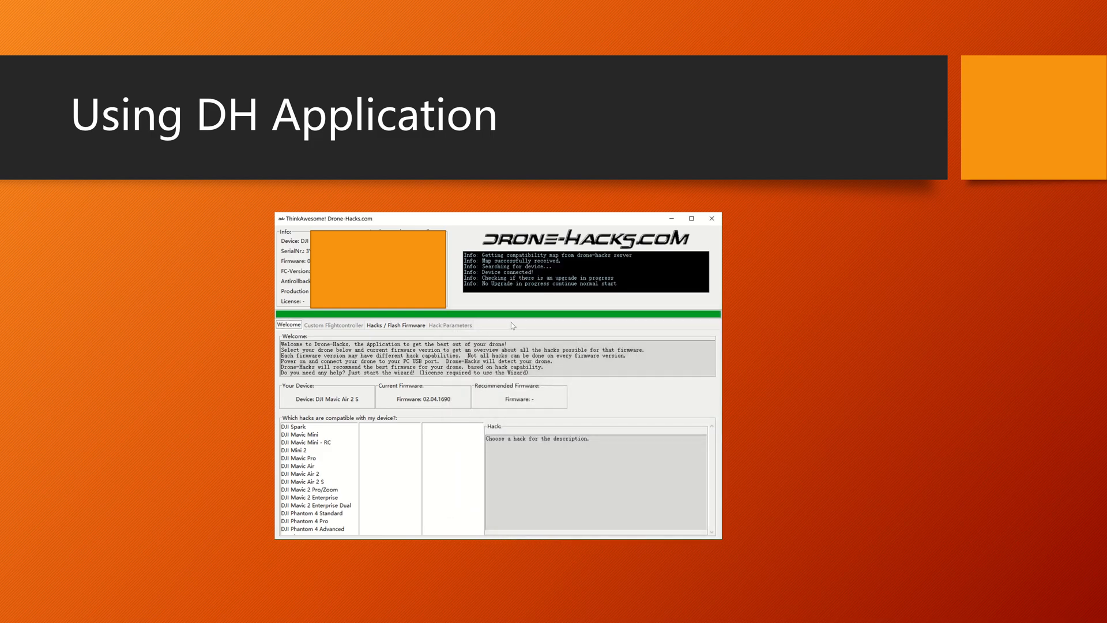
mouse_move(501, 329)
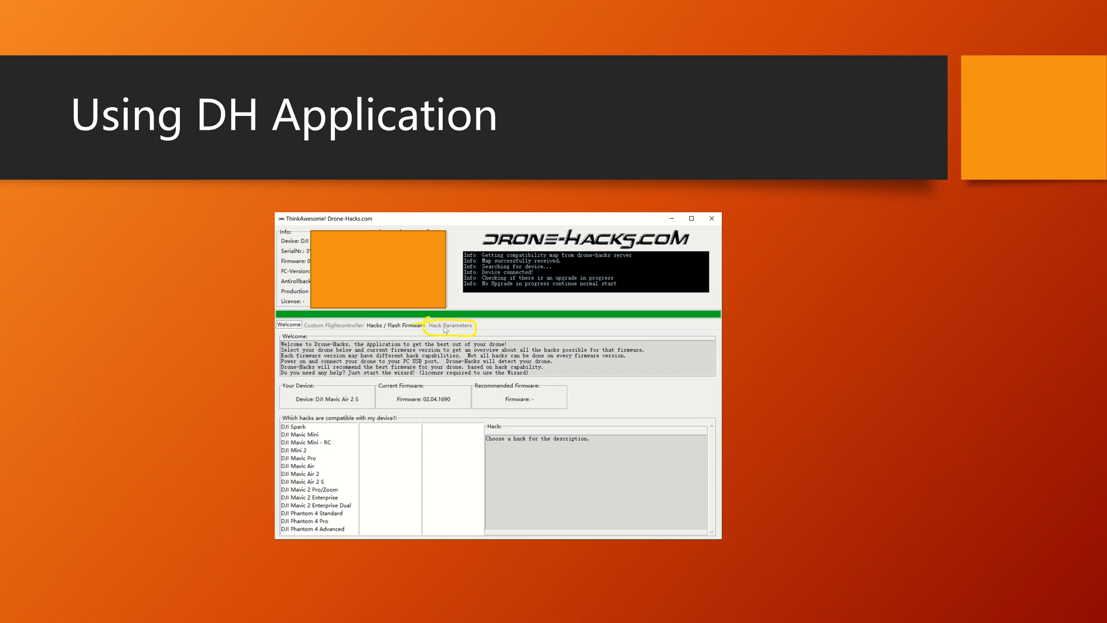
Open the Hack Parameters tab to see sport and normal mode tilt and speed limits
left_click(450, 326)
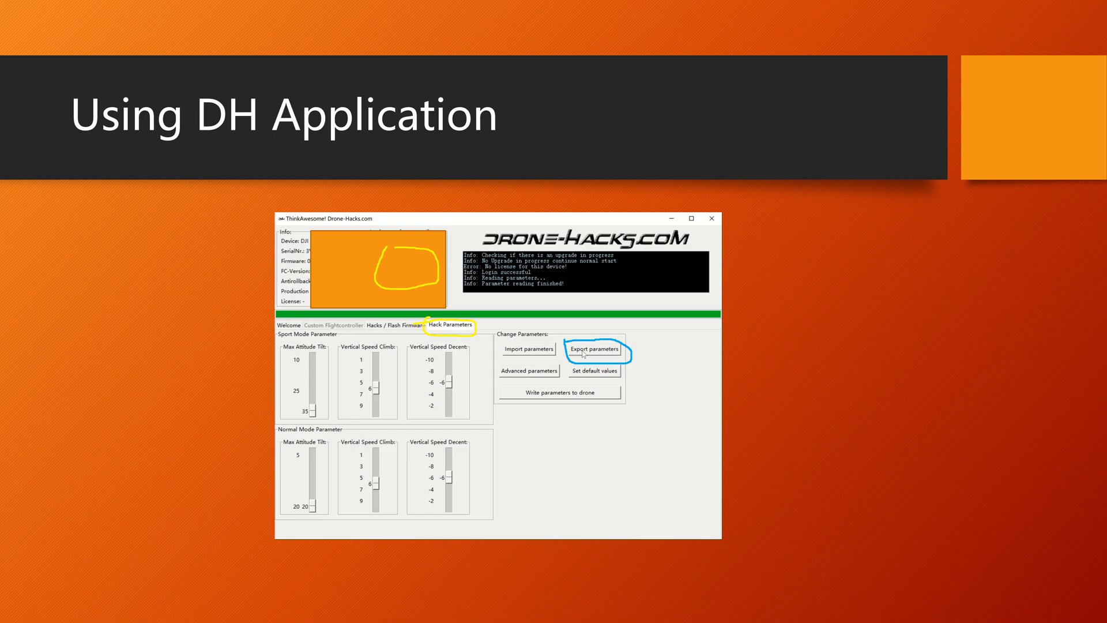
Export the current parameters to a backup file named 'default'
left_click(594, 348)
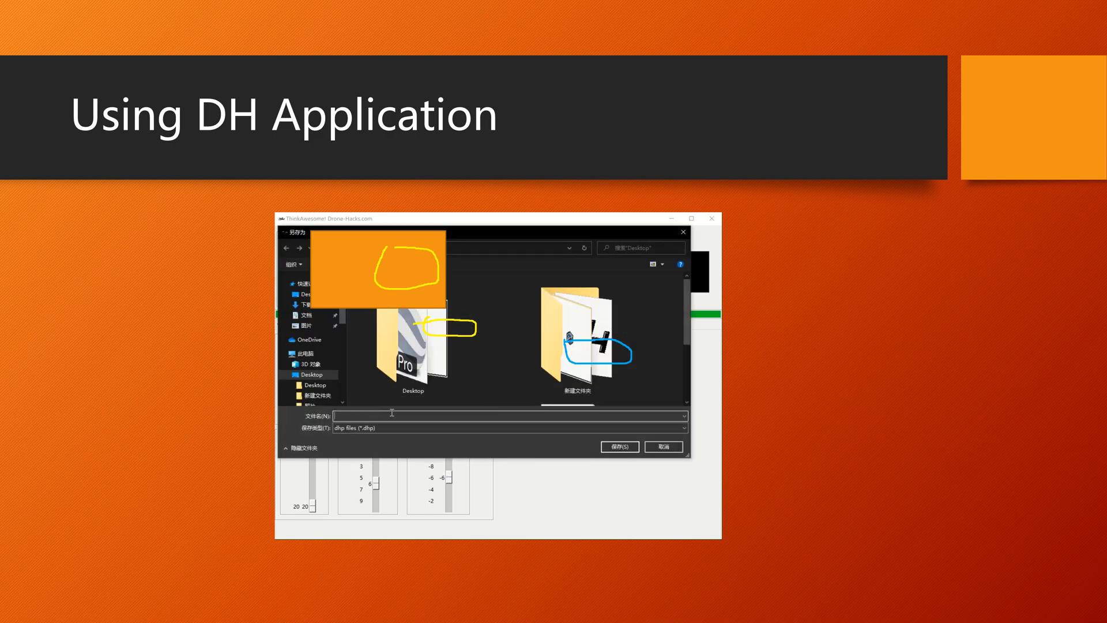
type("default")
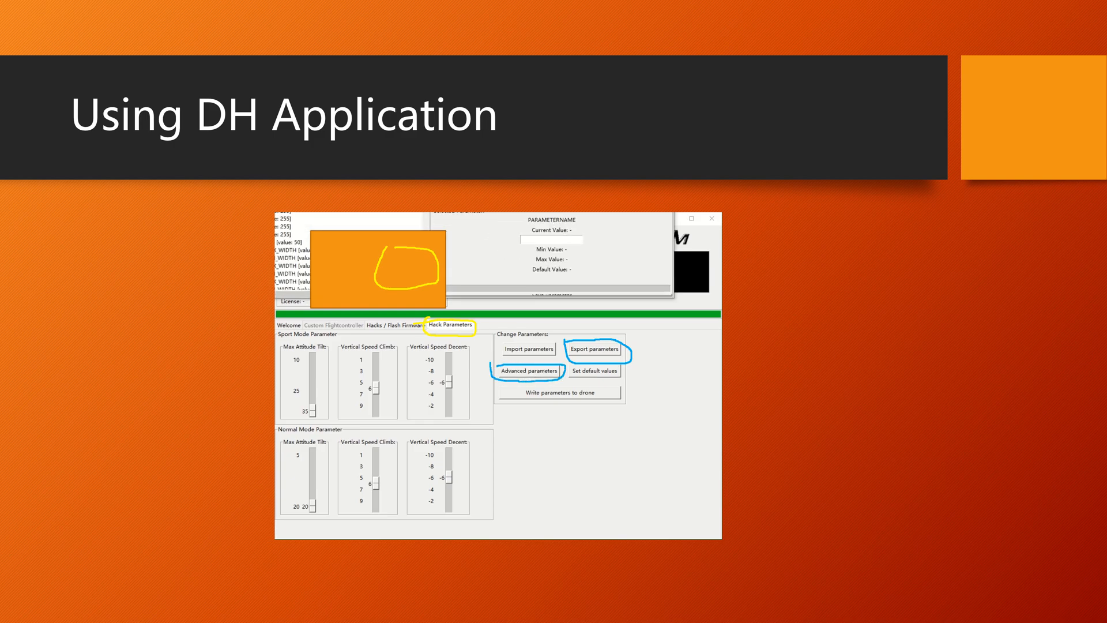
Search advanced parameters for 'tripo' and drag g_config.mode_tripod_cfg.rc_scale lower
left_click(529, 371)
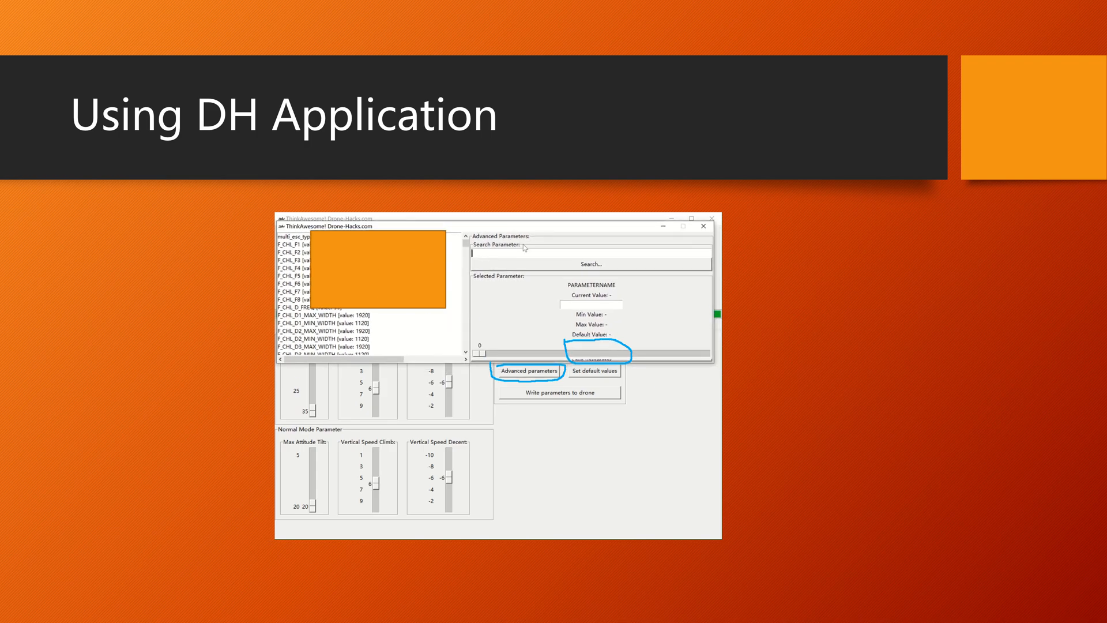
type("tripod")
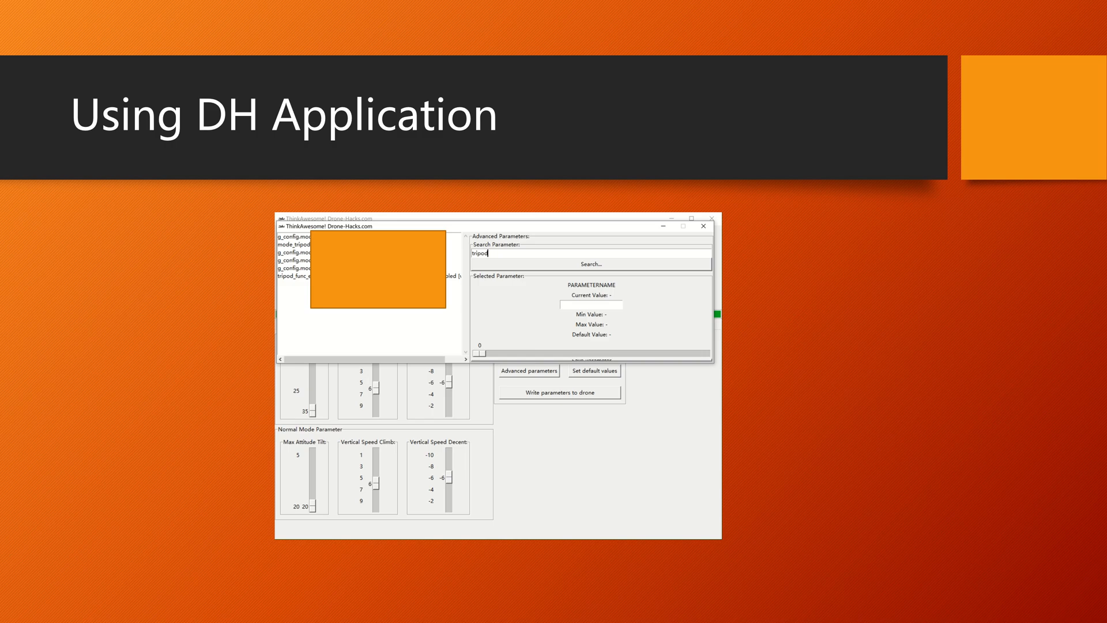
left_click(293, 236)
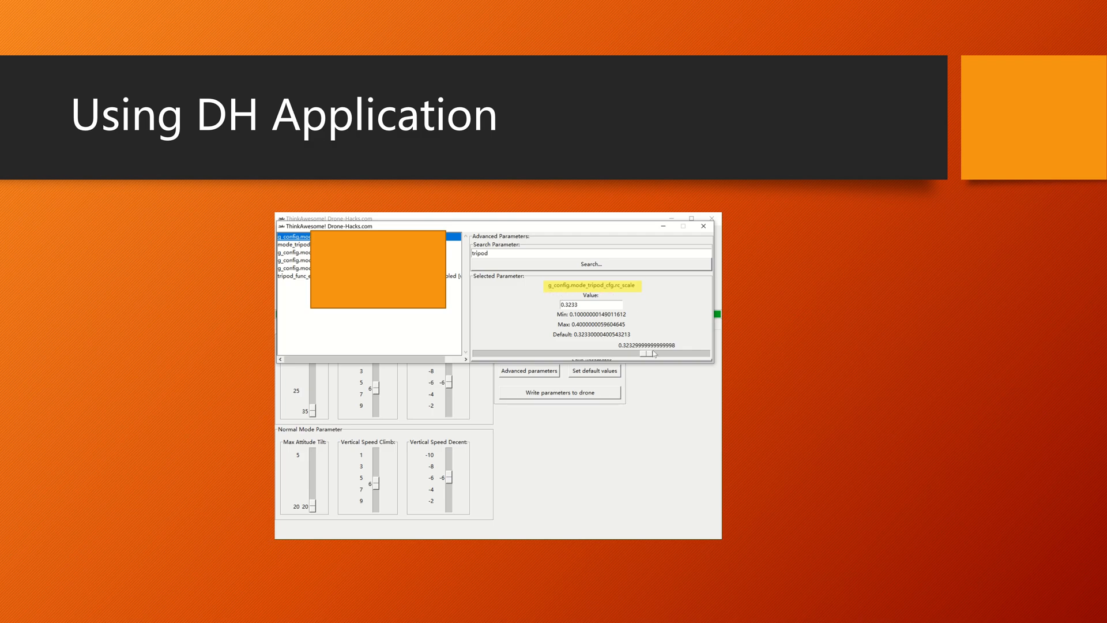
left_click_drag(650, 353, 481, 353)
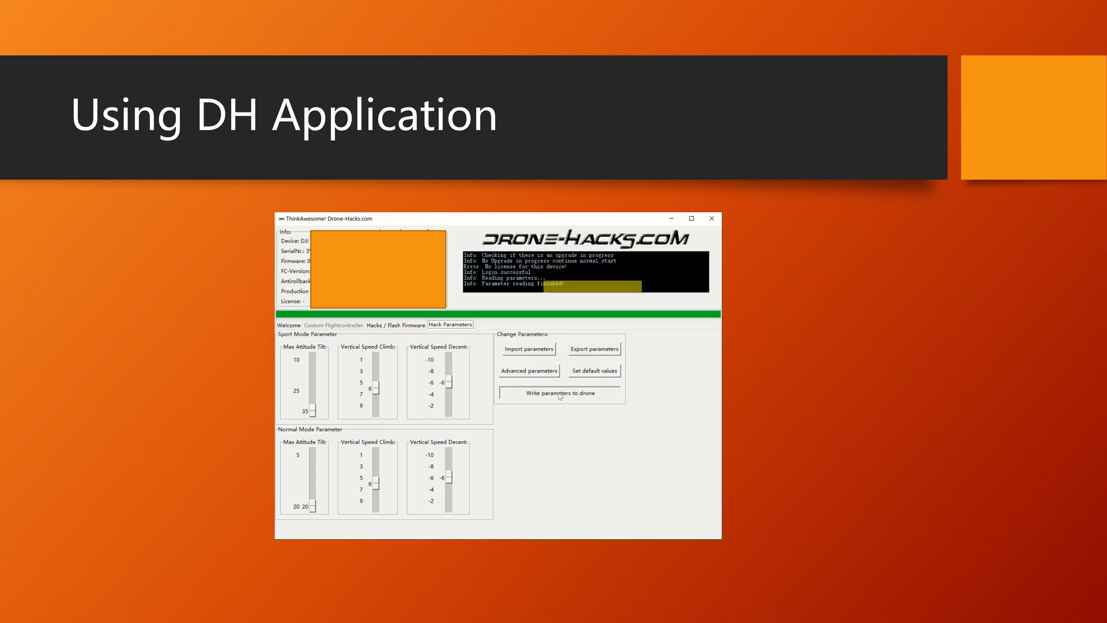
Write the changed tripod parameter to the connected drone
left_click(560, 393)
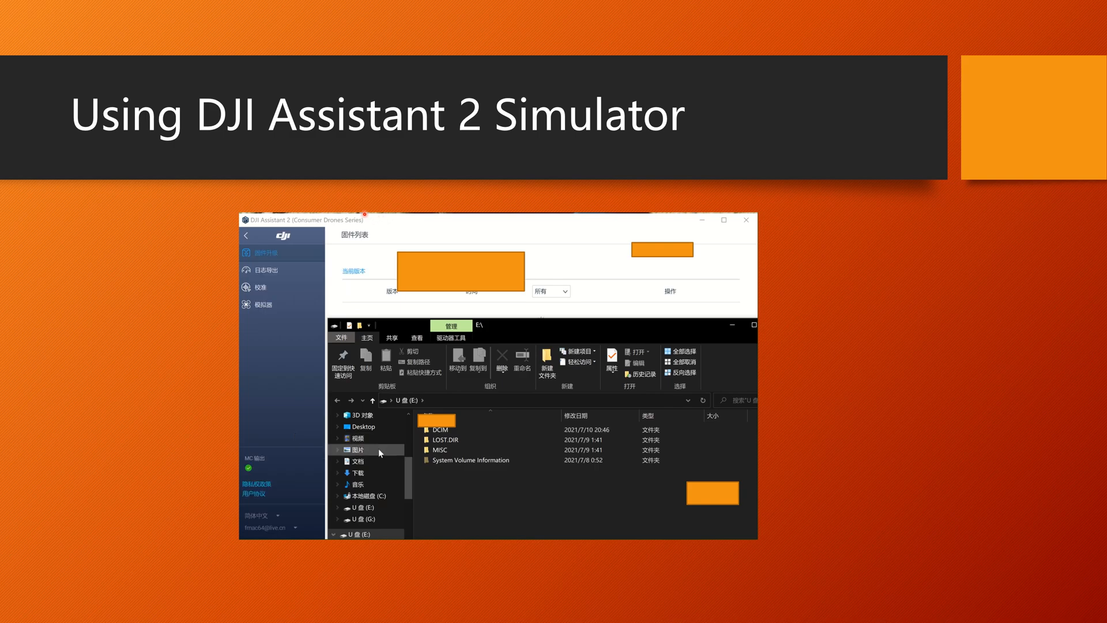
Select Simulator in DJI Assistant 2's sidebar and start the flight simulation
left_click(264, 304)
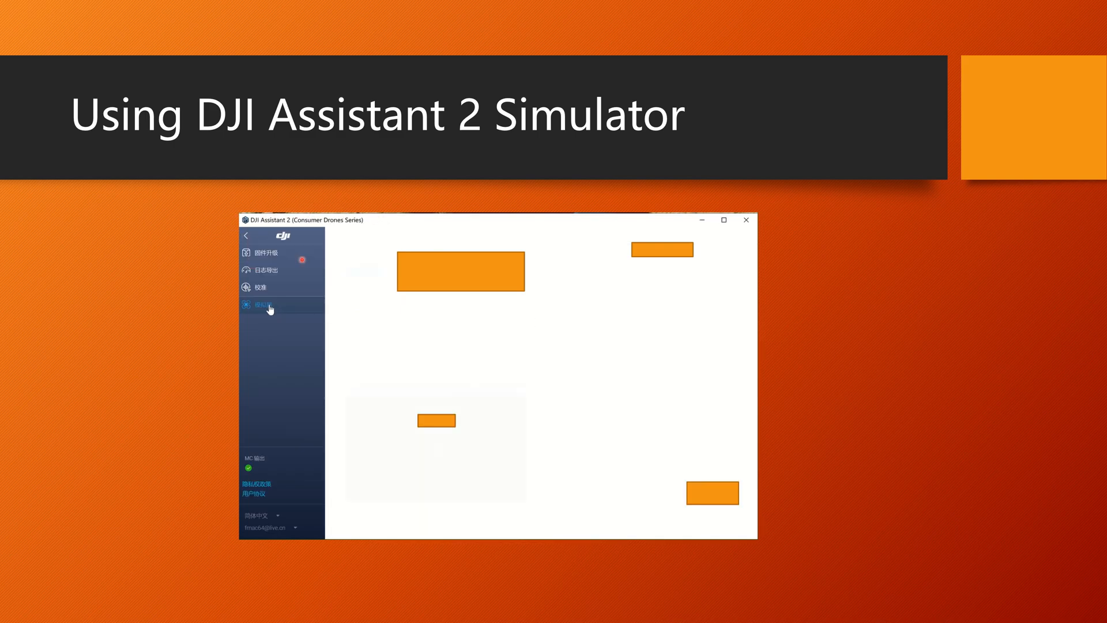
left_click(264, 305)
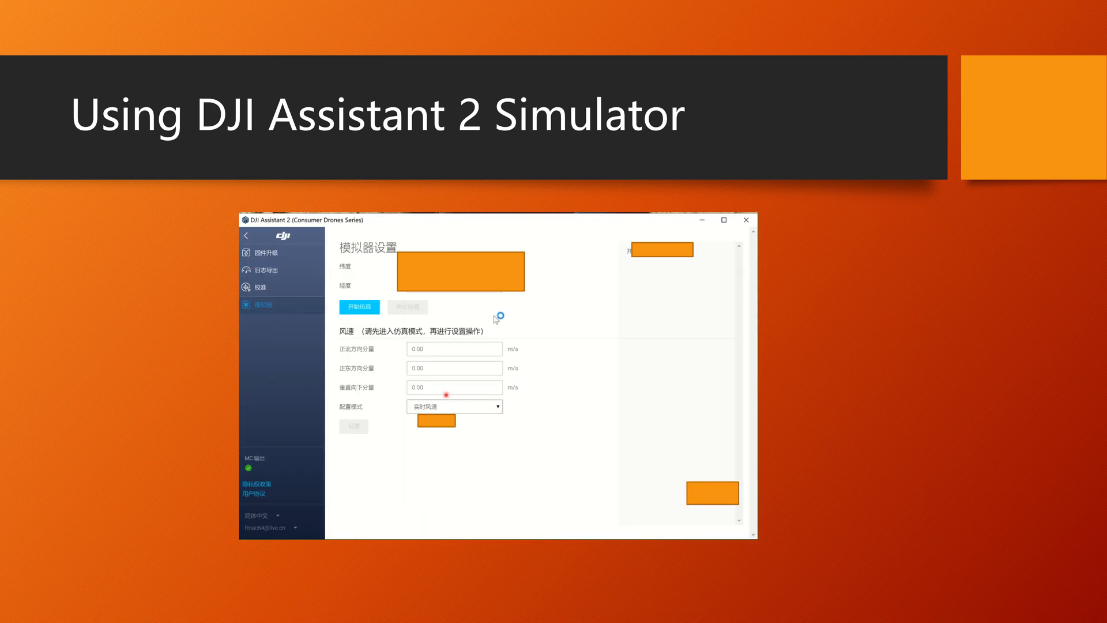
left_click(360, 306)
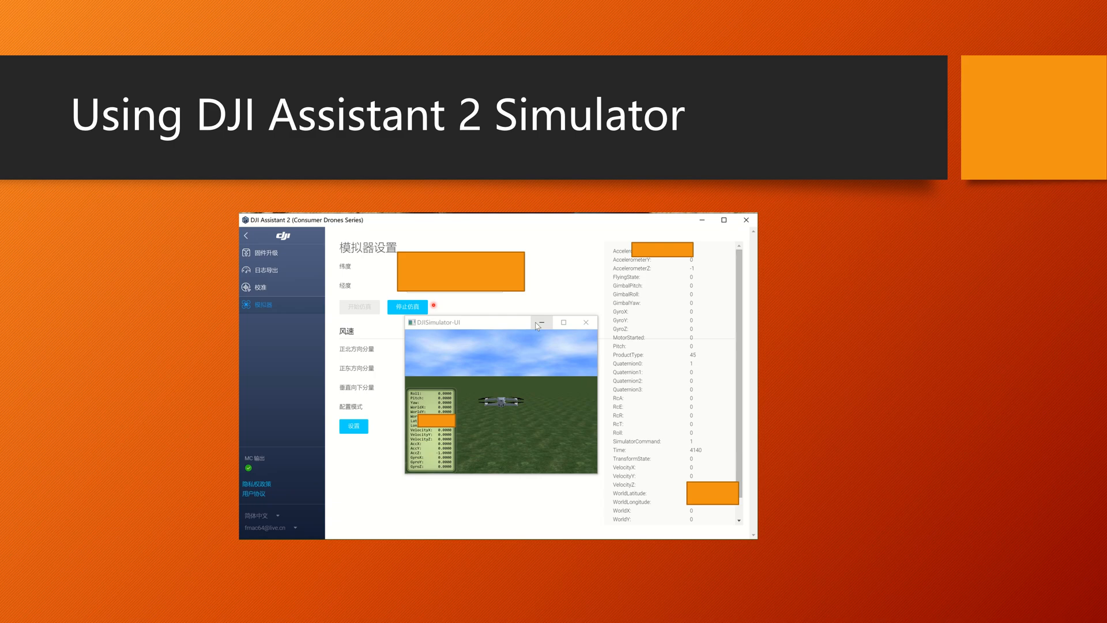
mouse_move(540, 322)
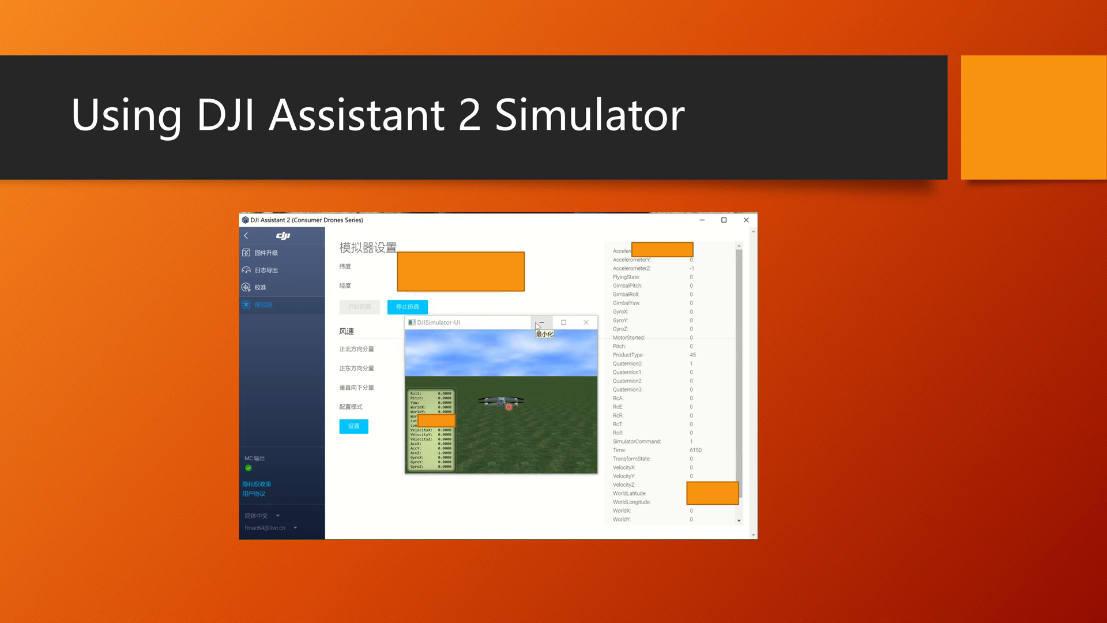